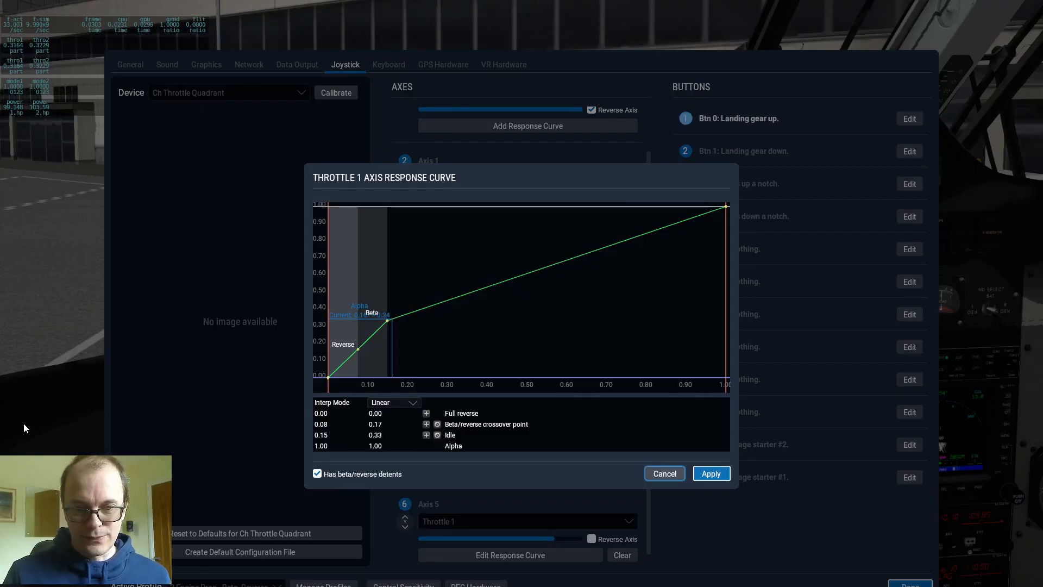
{"action": "mouse_move", "coordinate": [511, 291]}
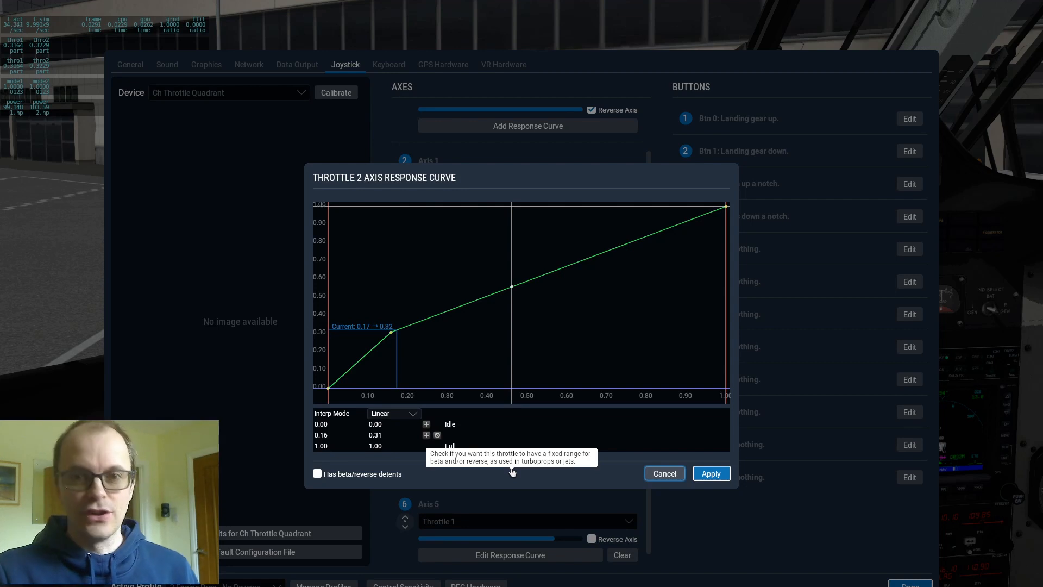
{"action": "mouse_move", "coordinate": [452, 351]}
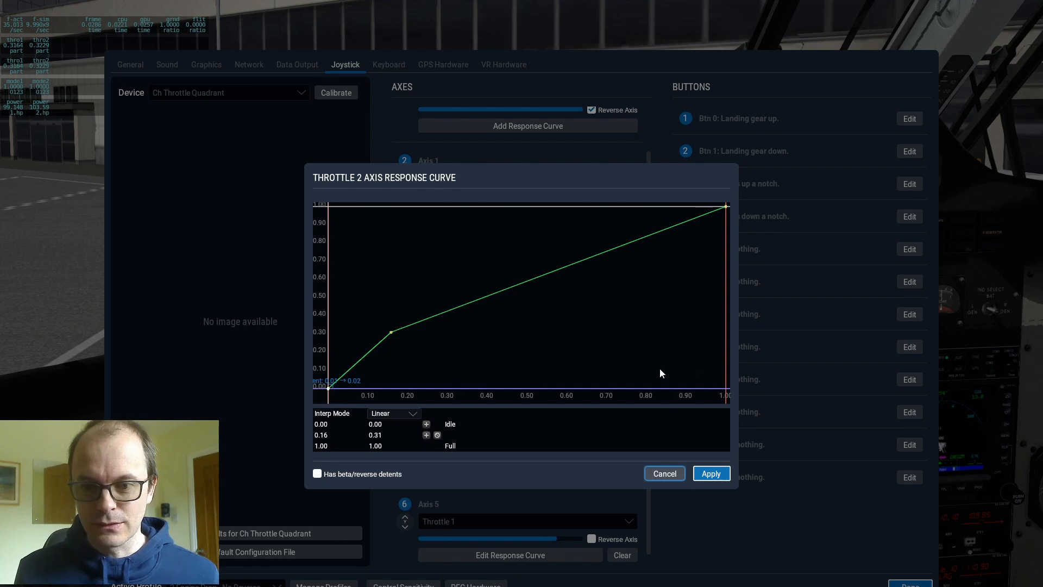
{"action": "mouse_move", "coordinate": [291, 220]}
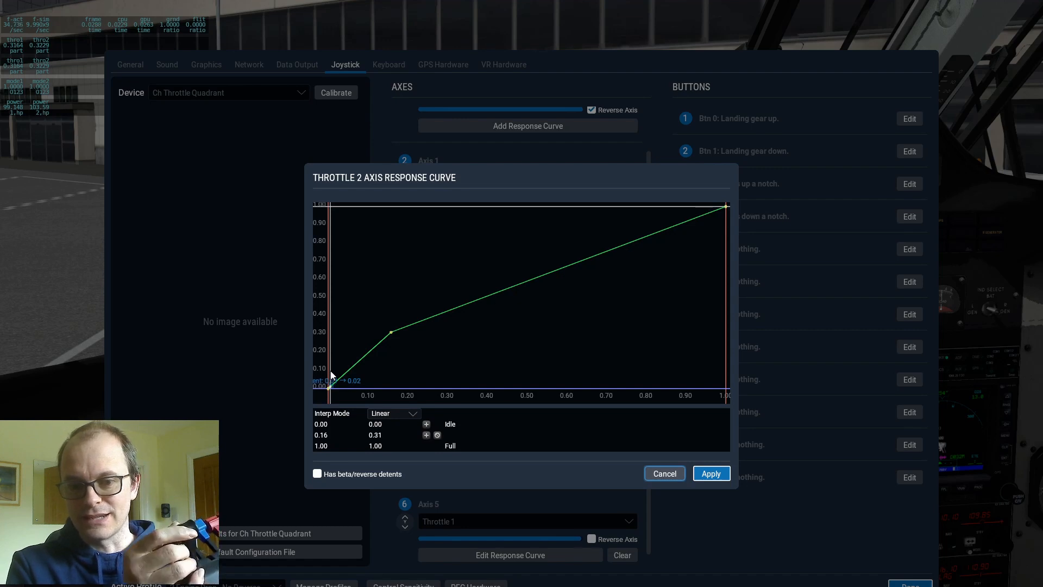
{"action": "mouse_move", "coordinate": [643, 397]}
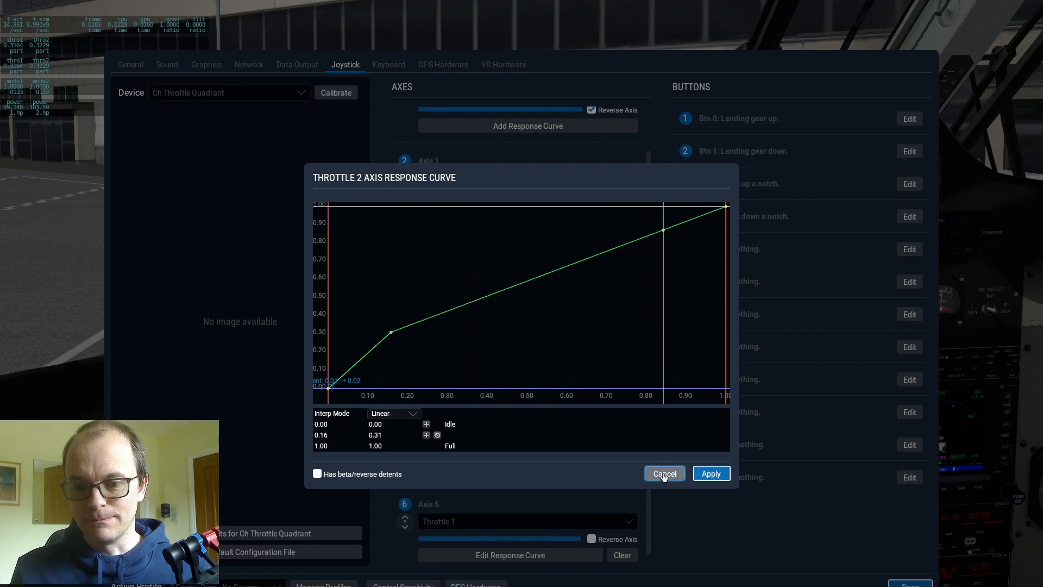
{"action": "left_click", "coordinate": [663, 474]}
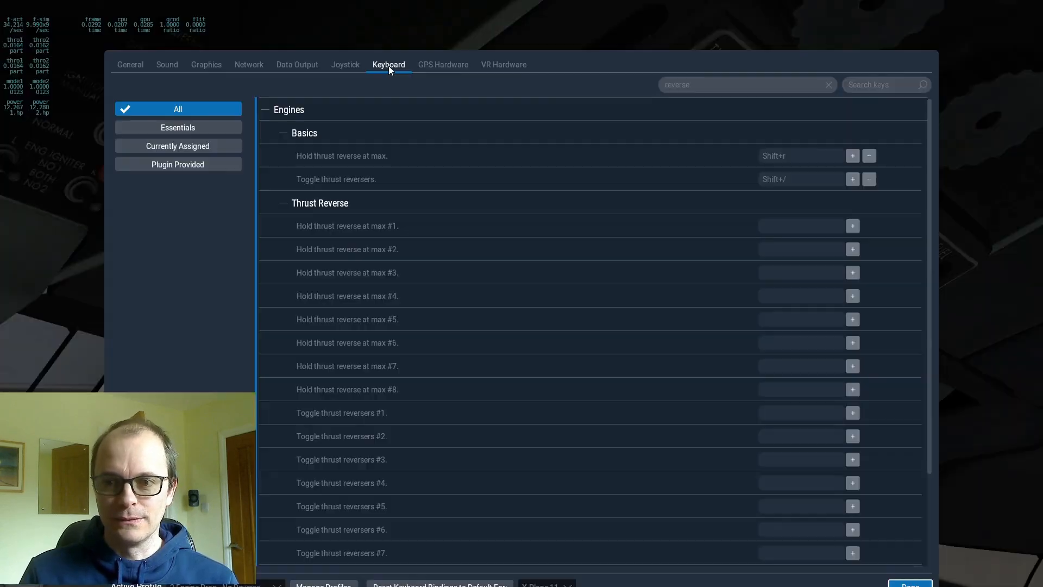
{"action": "mouse_move", "coordinate": [704, 88]}
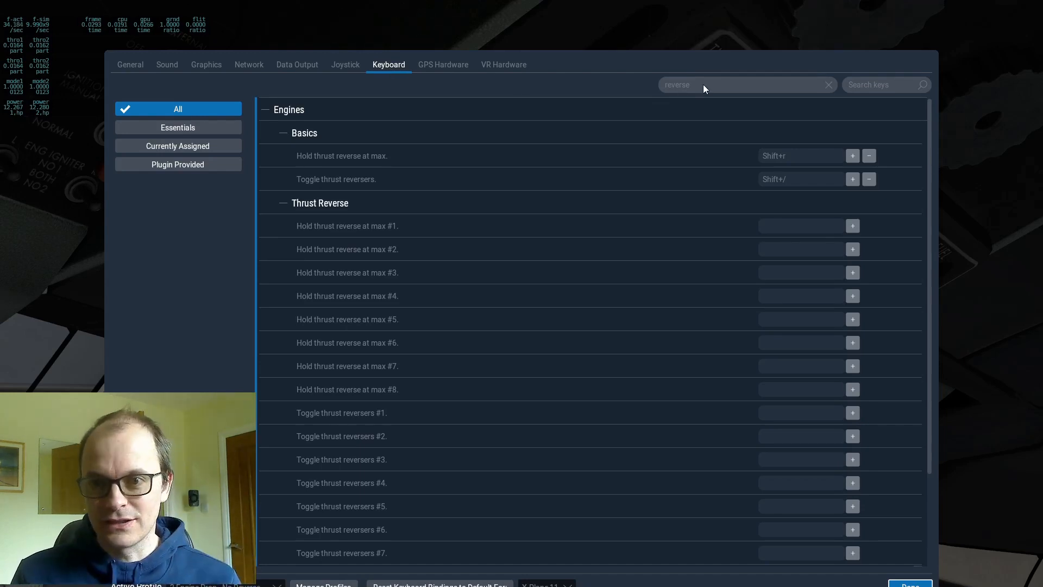
{"action": "left_click", "coordinate": [745, 85]}
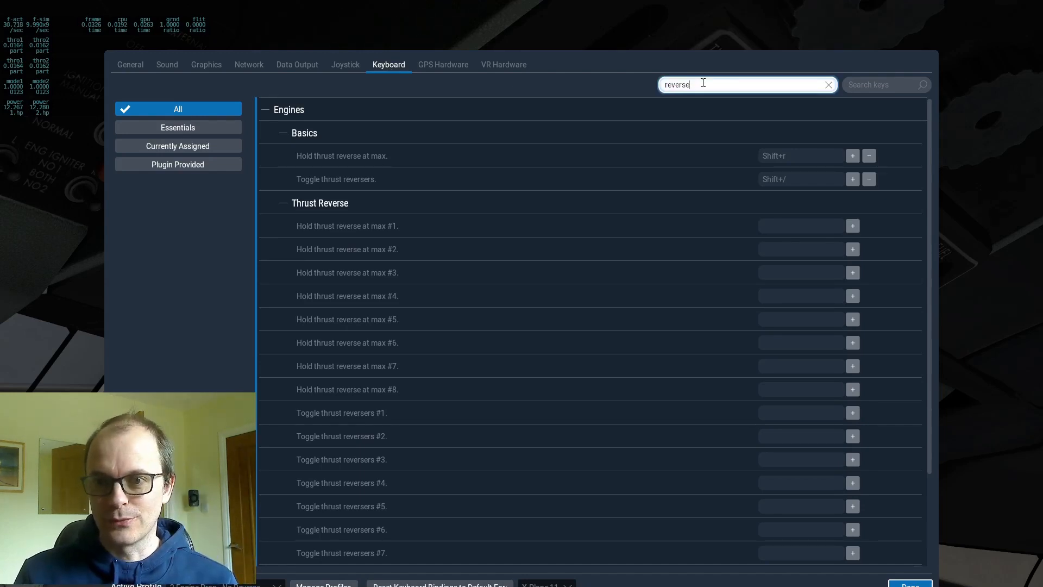
{"action": "mouse_move", "coordinate": [454, 142]}
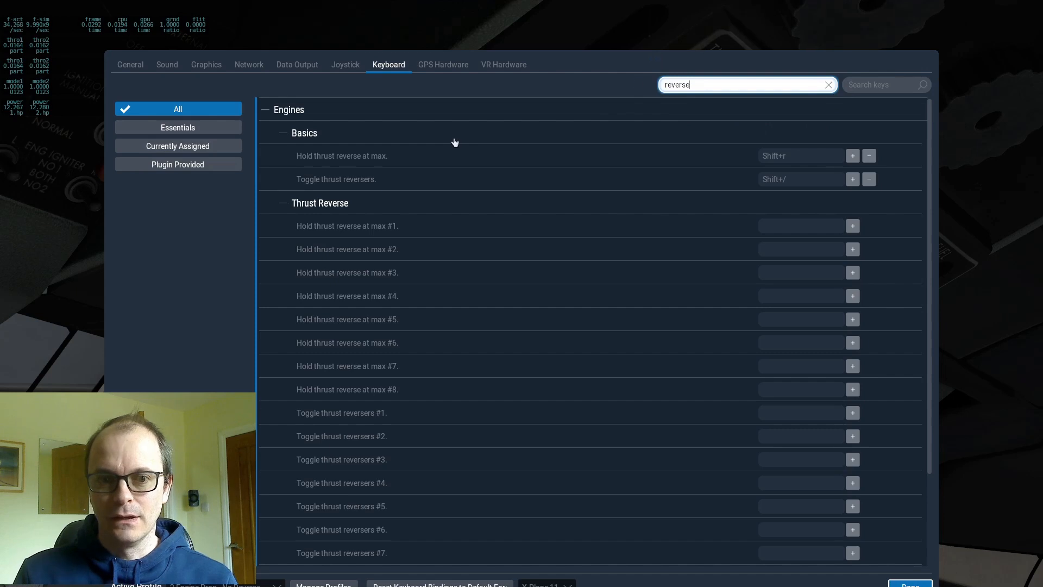
{"action": "mouse_move", "coordinate": [790, 188]}
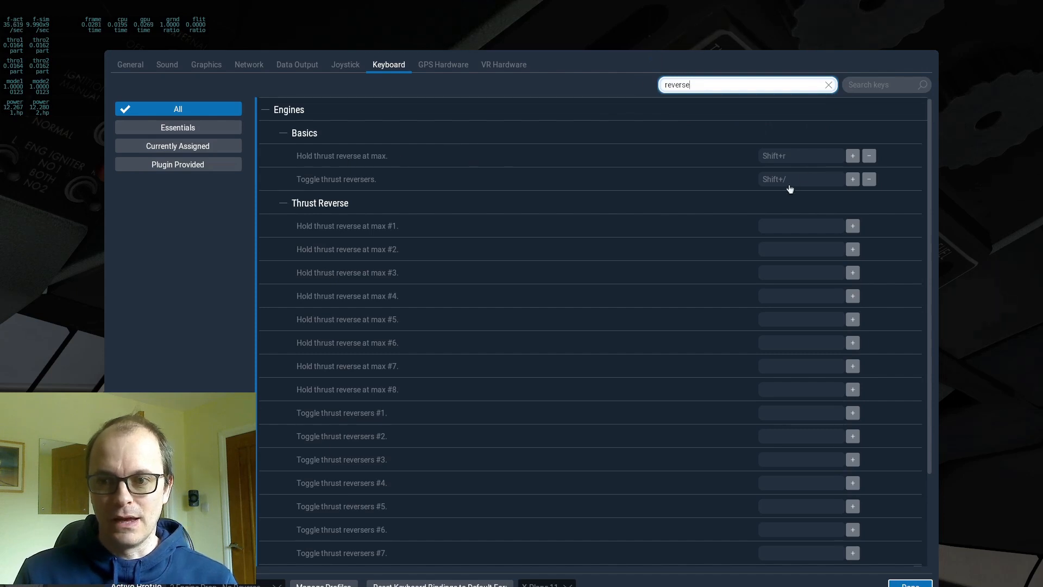
{"action": "mouse_move", "coordinate": [827, 179]}
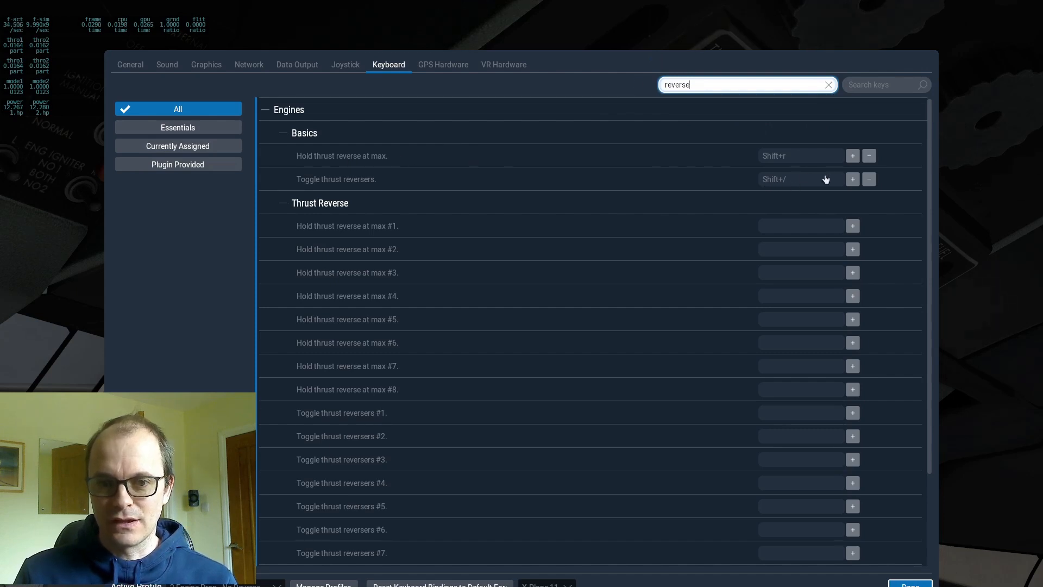
{"action": "mouse_move", "coordinate": [489, 180]}
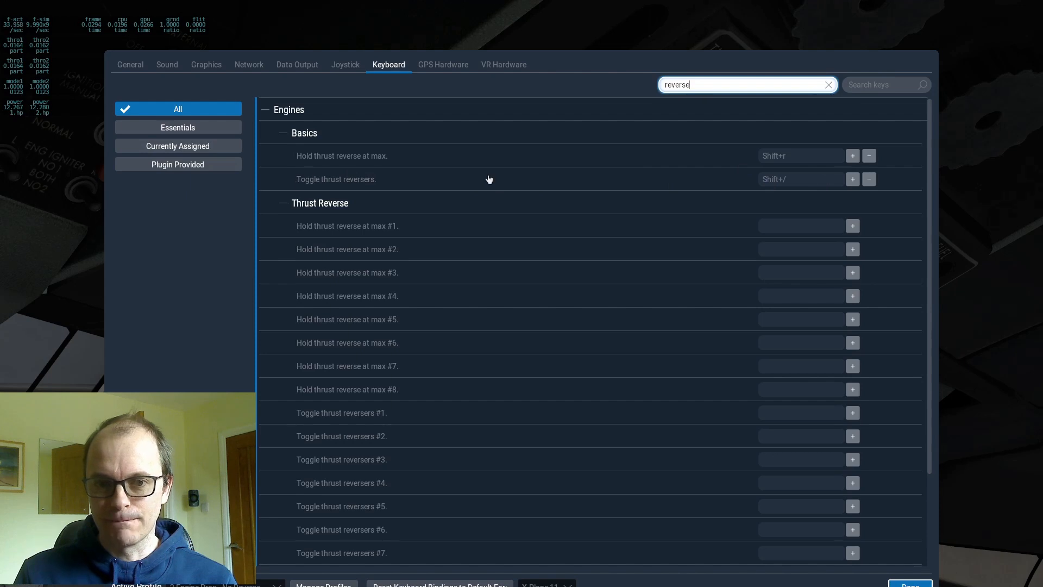
{"action": "mouse_move", "coordinate": [375, 156]}
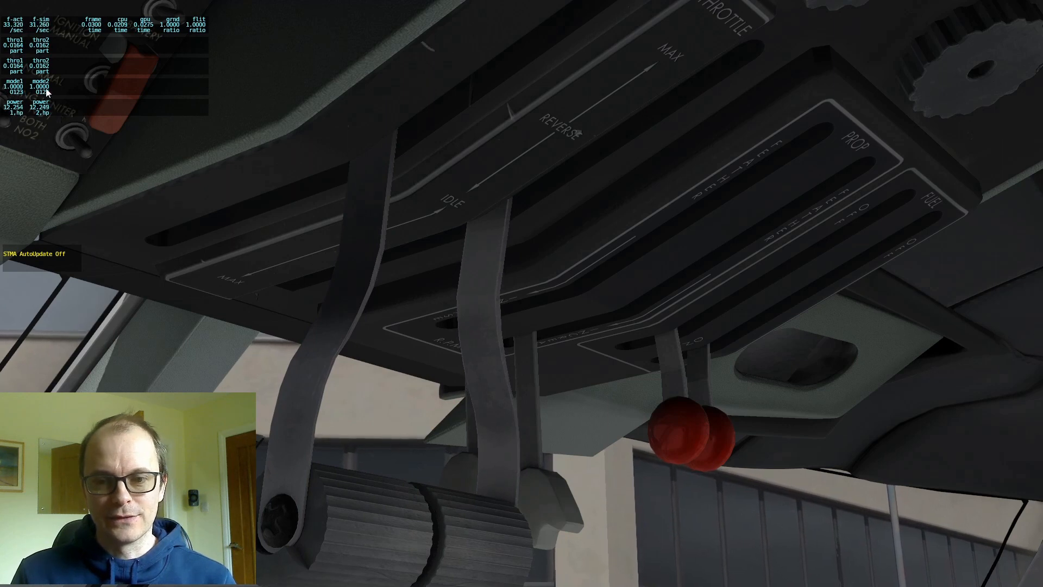
{"action": "mouse_move", "coordinate": [224, 126]}
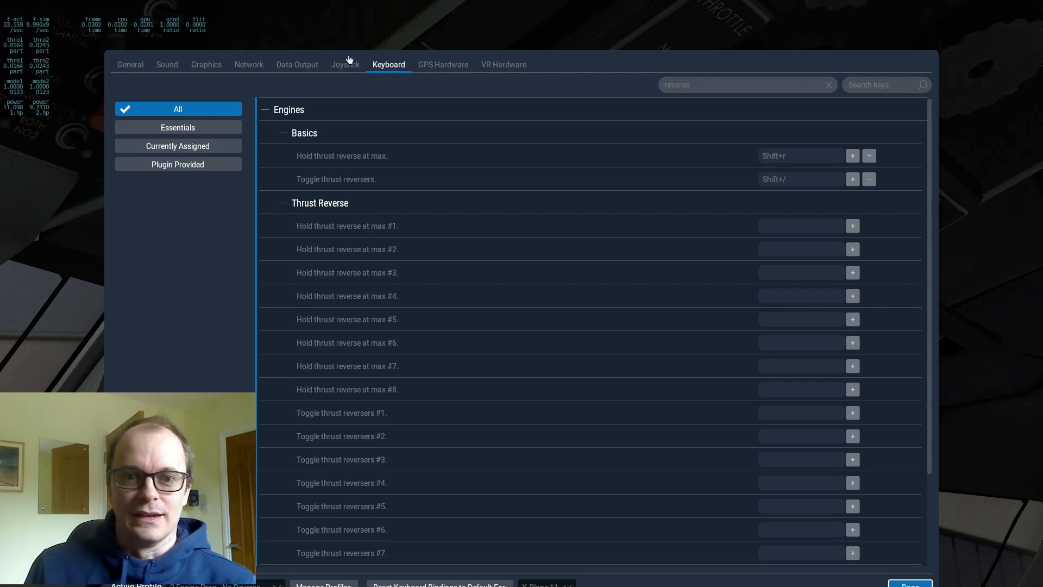
Assign throttle quadrant Btn 4 to 'Toggle thrust reversers', found by searching 'rever', and apply it.
{"action": "left_click", "coordinate": [346, 65]}
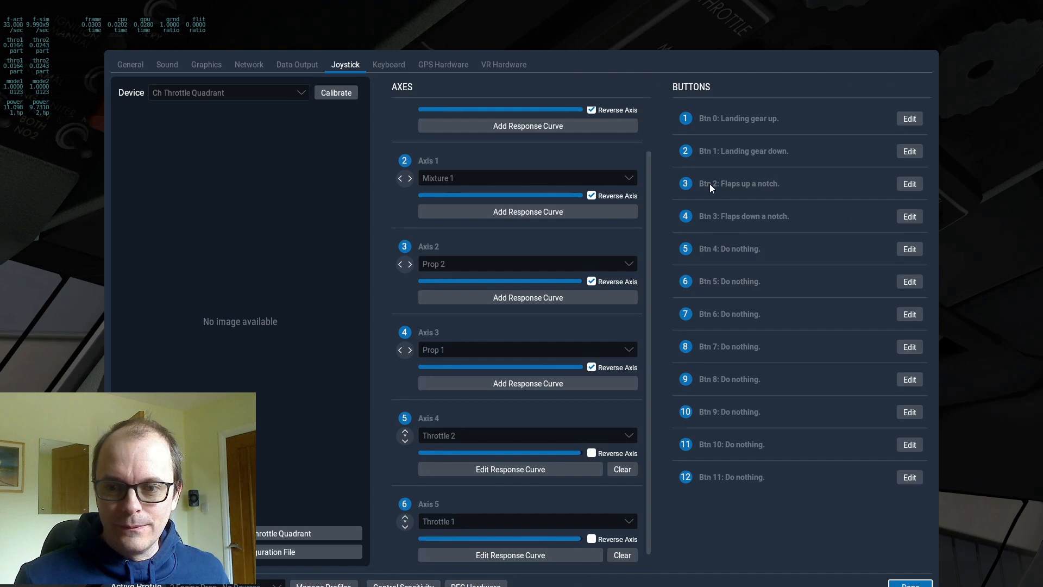
{"action": "mouse_move", "coordinate": [908, 248]}
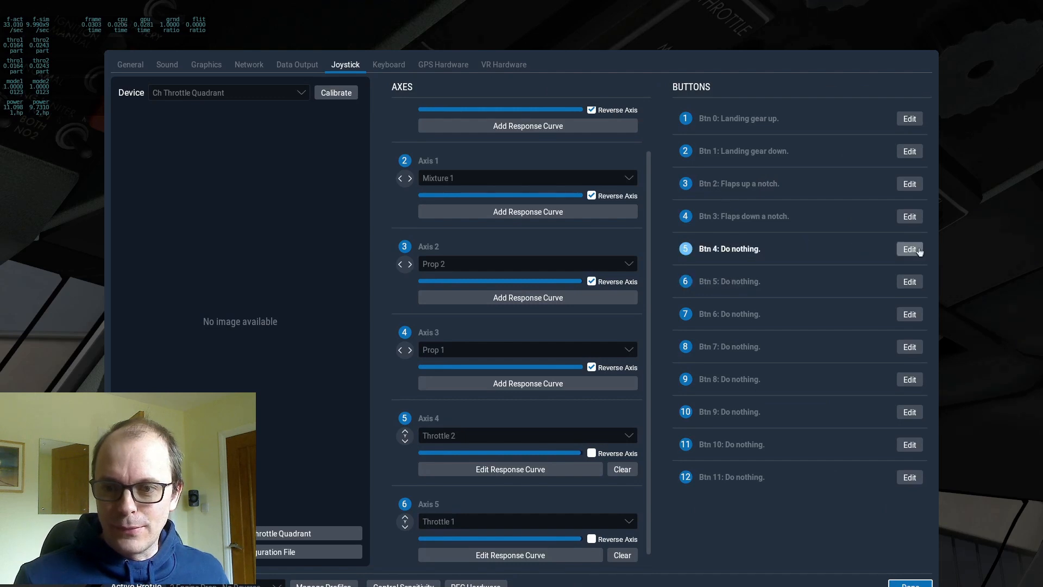
{"action": "left_click", "coordinate": [908, 249]}
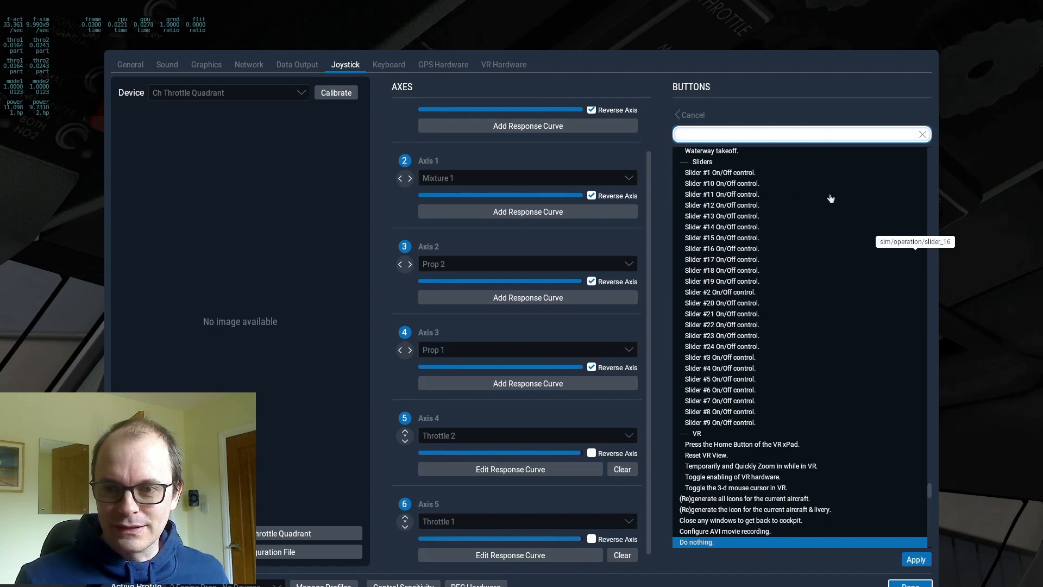
{"action": "type", "text": "r"}
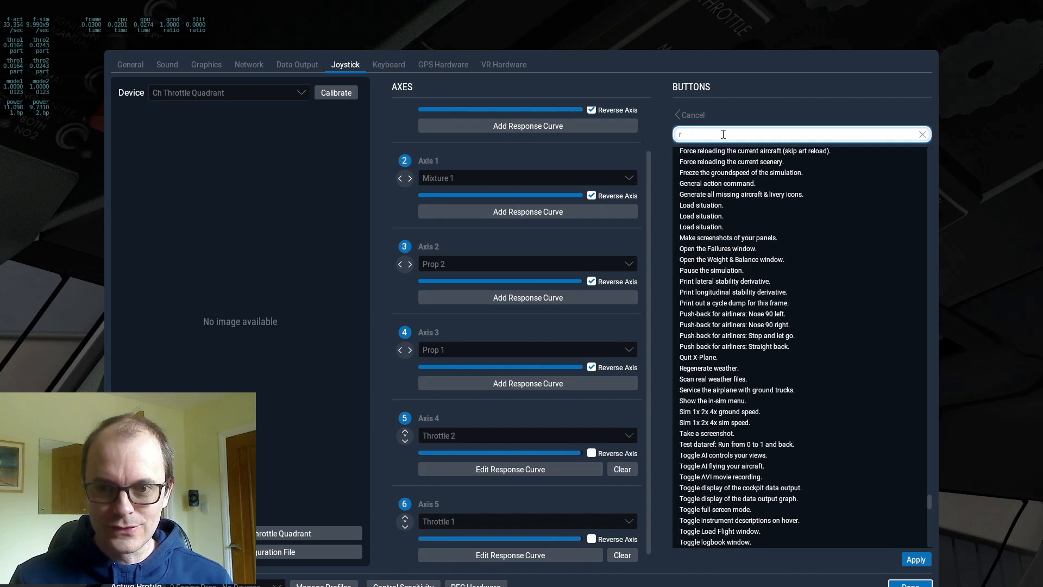
{"action": "type", "text": "ever"}
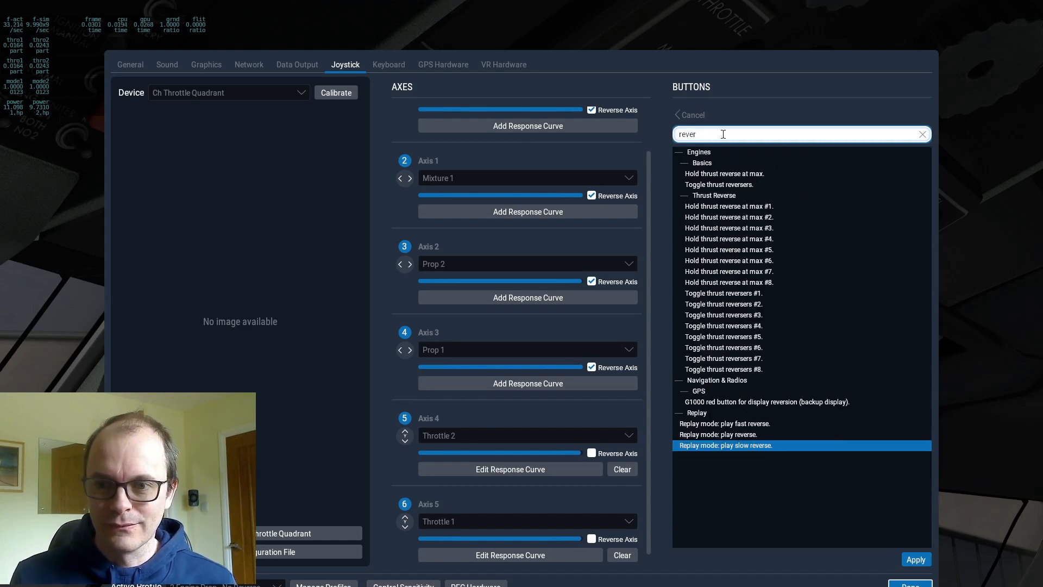
{"action": "mouse_move", "coordinate": [719, 185]}
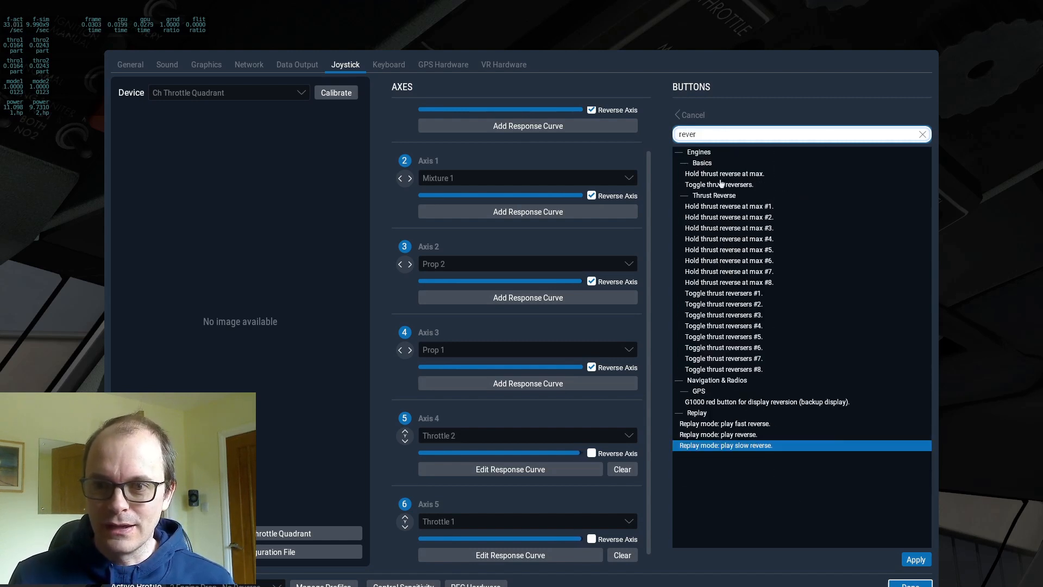
{"action": "mouse_move", "coordinate": [720, 185]}
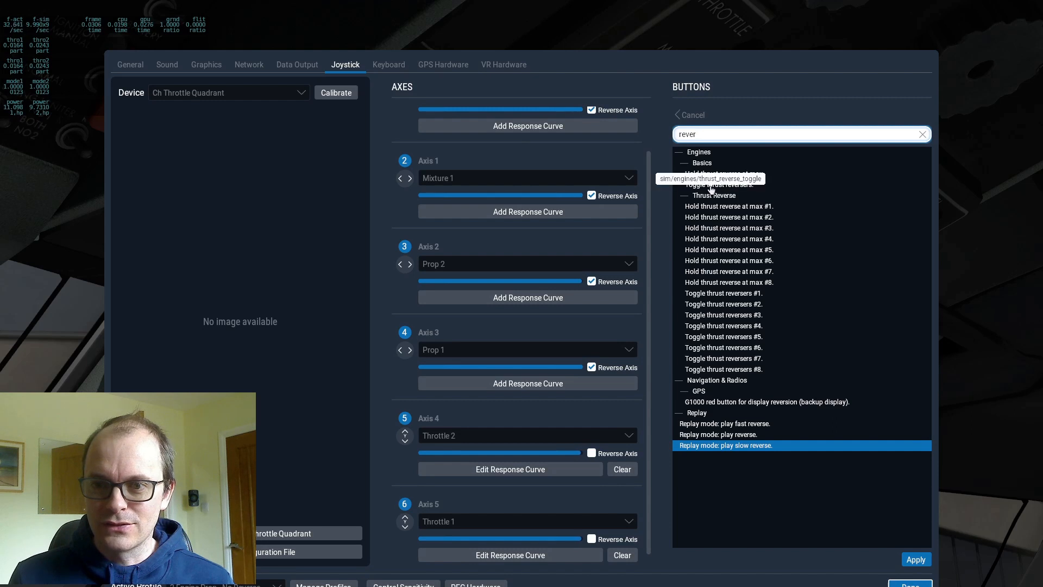
{"action": "left_click", "coordinate": [719, 185]}
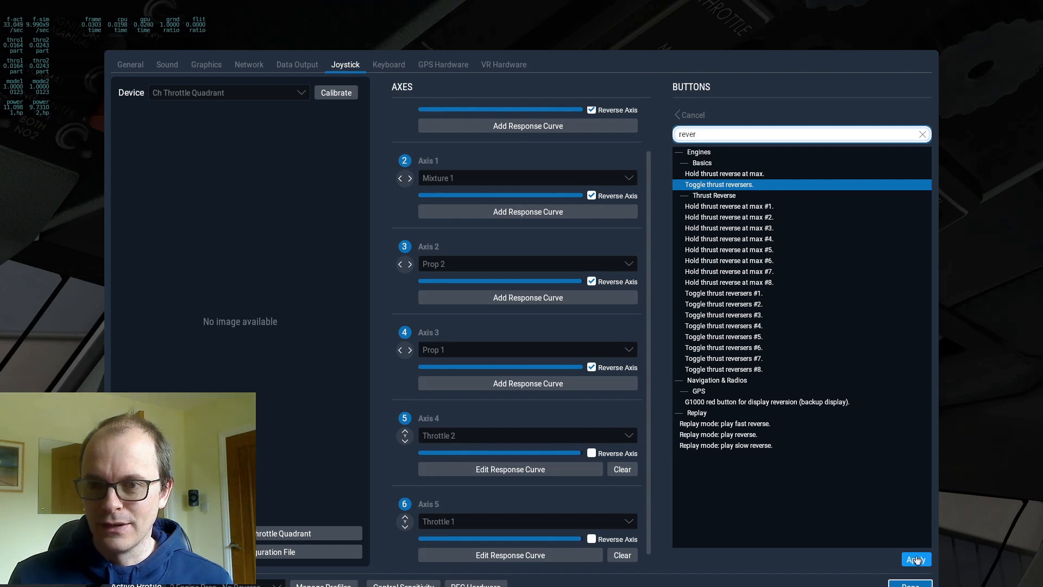
{"action": "left_click", "coordinate": [915, 559]}
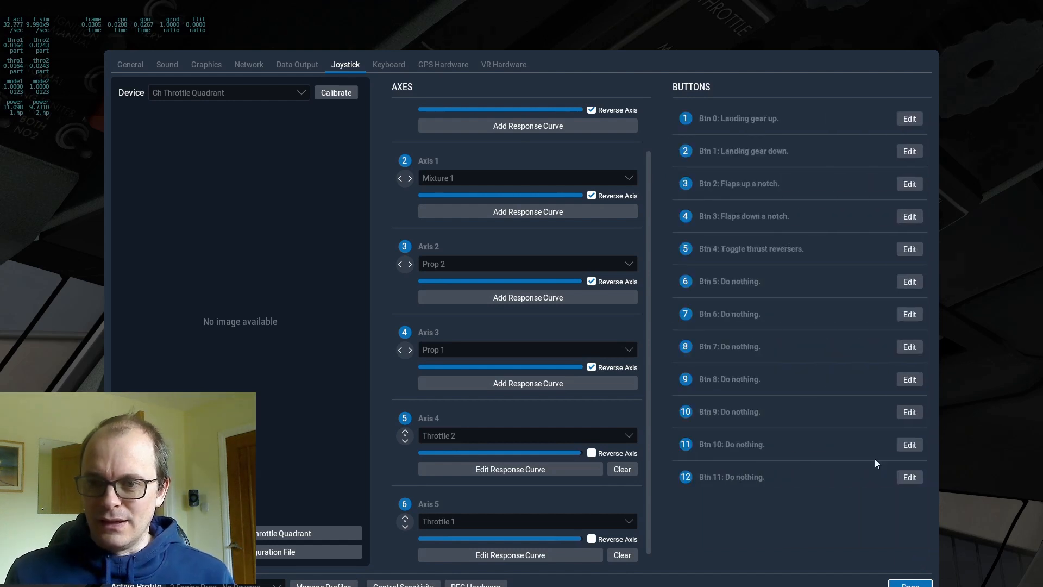
{"action": "mouse_move", "coordinate": [905, 359]}
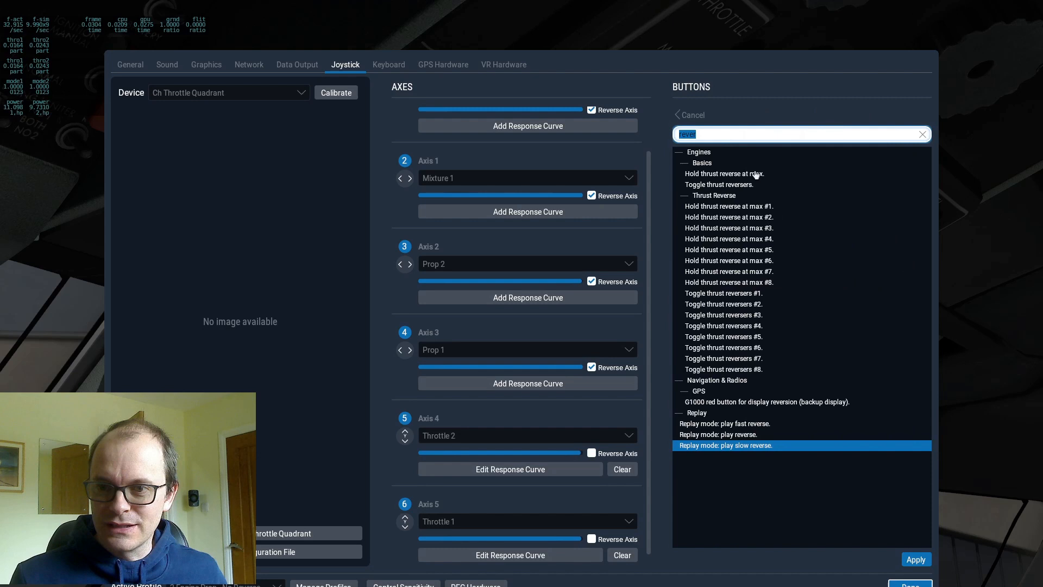
Assign Btn 5 to 'Hold thrust reverse at max' and apply it.
{"action": "left_click", "coordinate": [916, 558]}
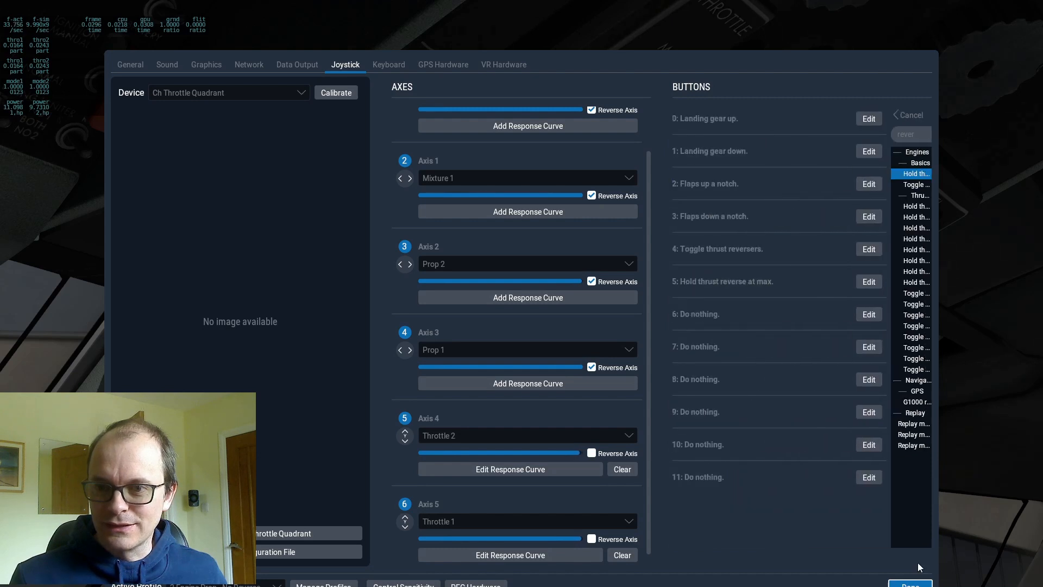
{"action": "left_click", "coordinate": [908, 114]}
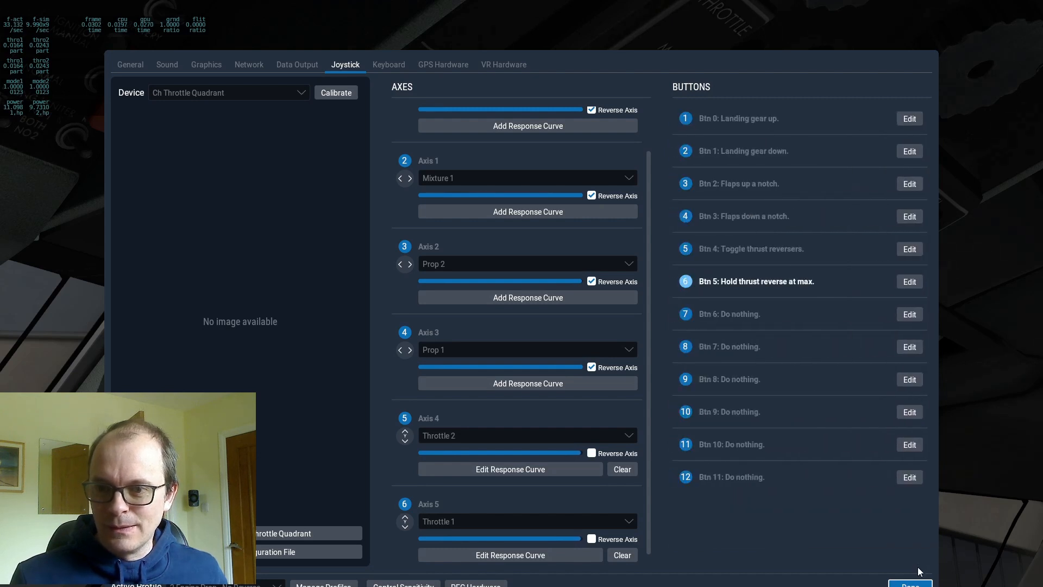